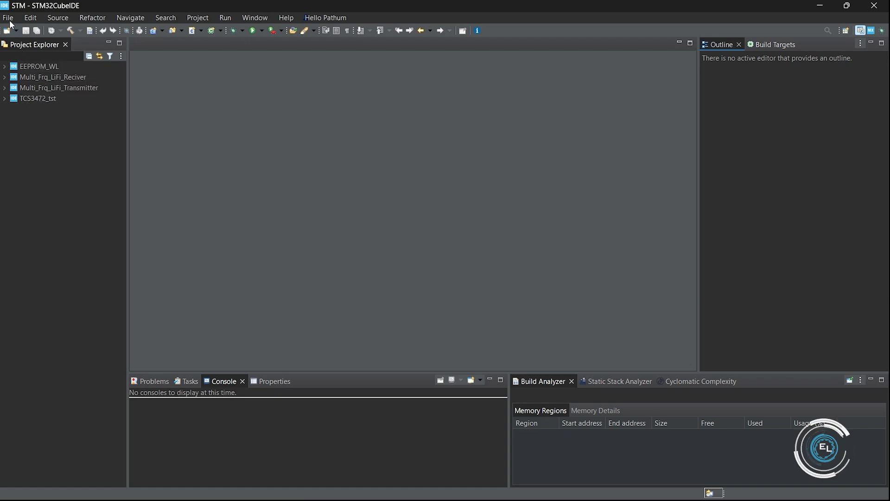
Start a new STM32 project and select the STM32F103CBT6 microcontroller as target.
{"action": "left_click", "coordinate": [8, 18]}
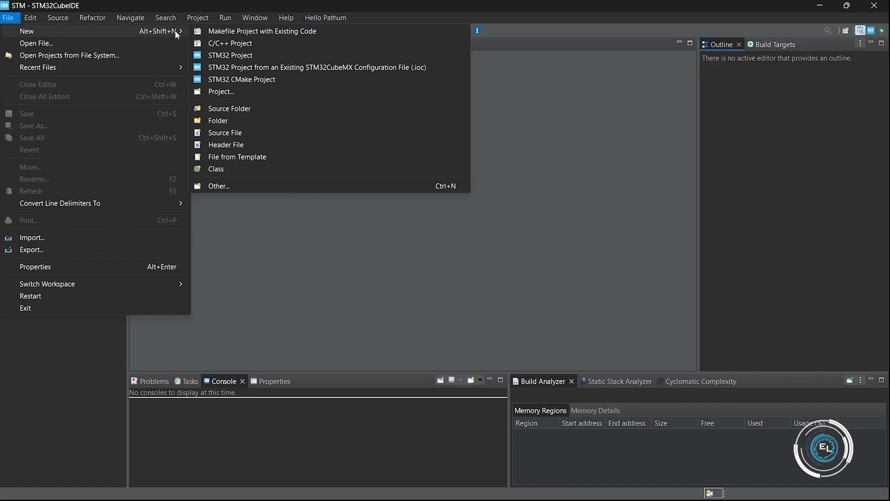
{"action": "left_click", "coordinate": [230, 55]}
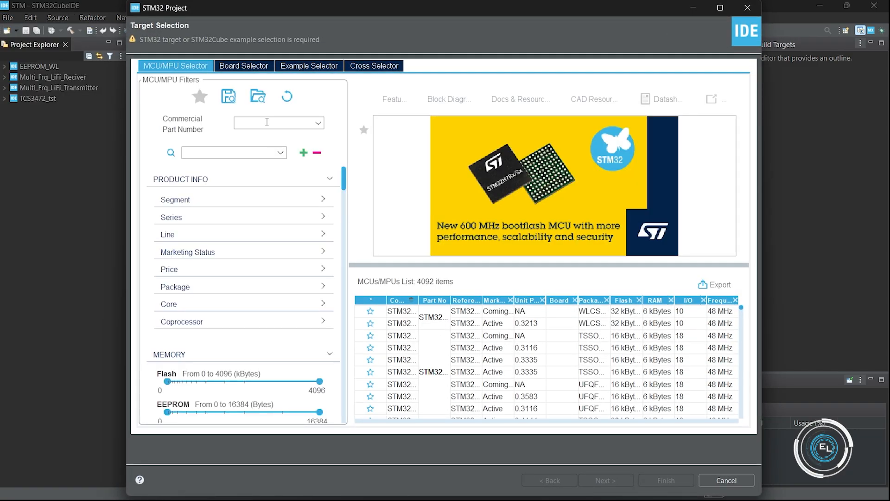
{"action": "type", "text": "s"}
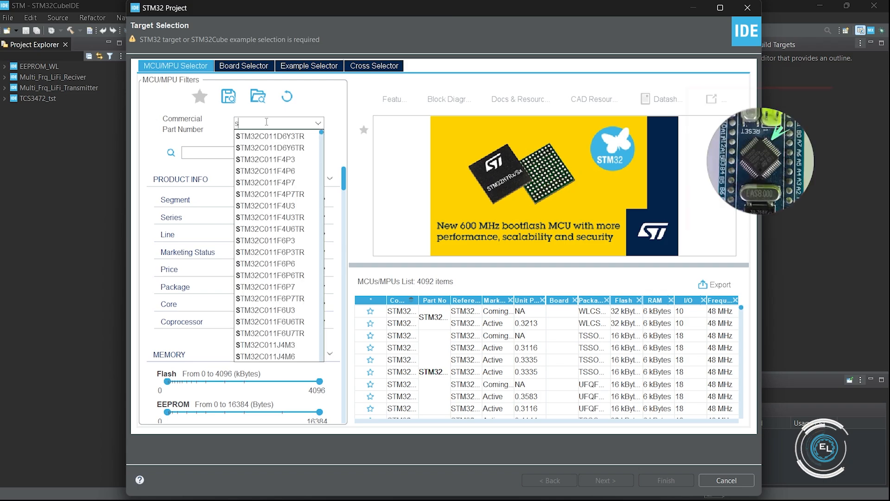
{"action": "type", "text": "stm32f"}
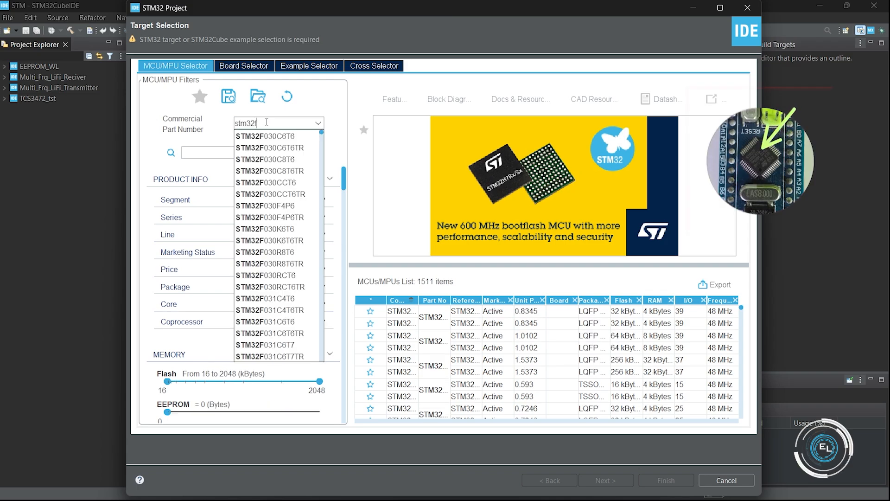
{"action": "type", "text": "STM32F103CBT6"}
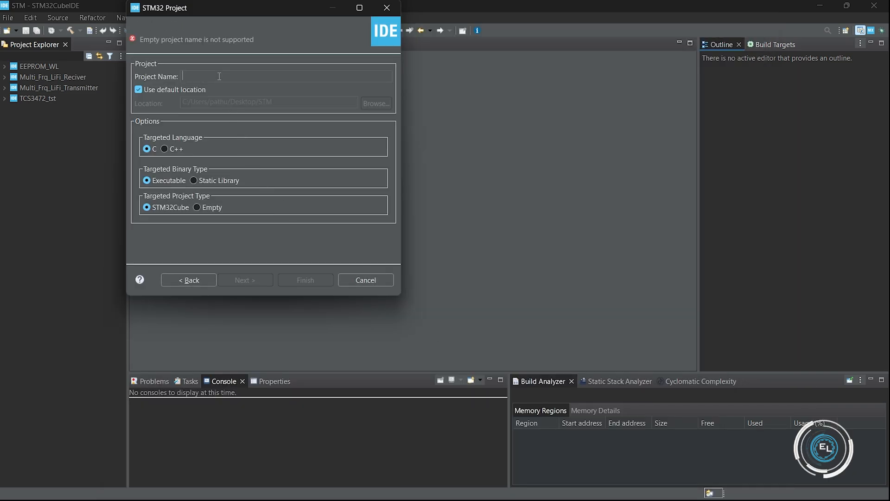
Name the project Blink_LED and finish creating it.
{"action": "type", "text": "Blink"}
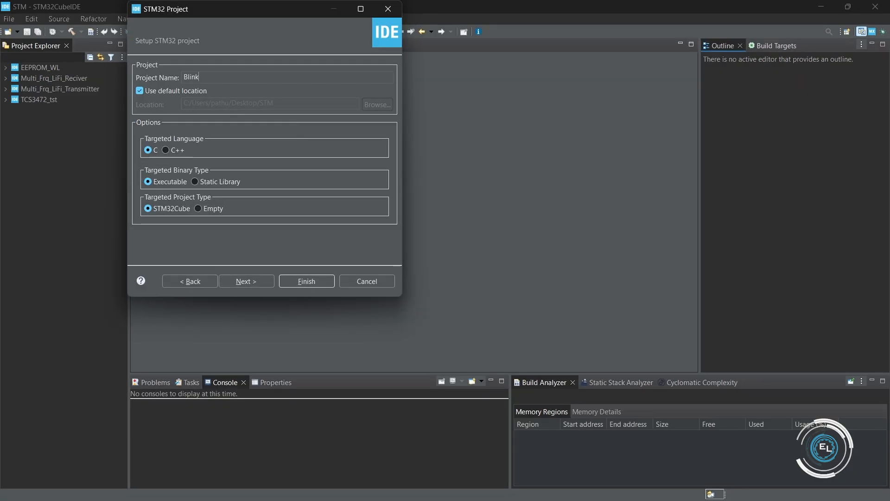
{"action": "type", "text": "_LED"}
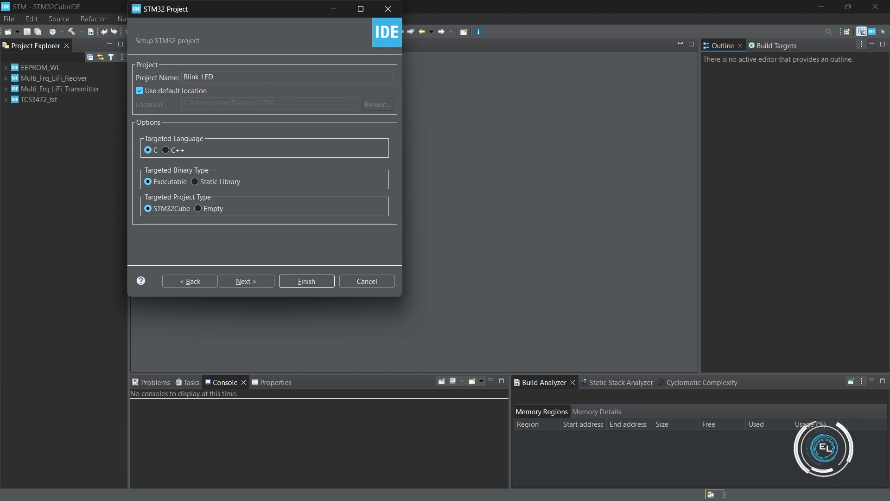
{"action": "left_click", "coordinate": [306, 281]}
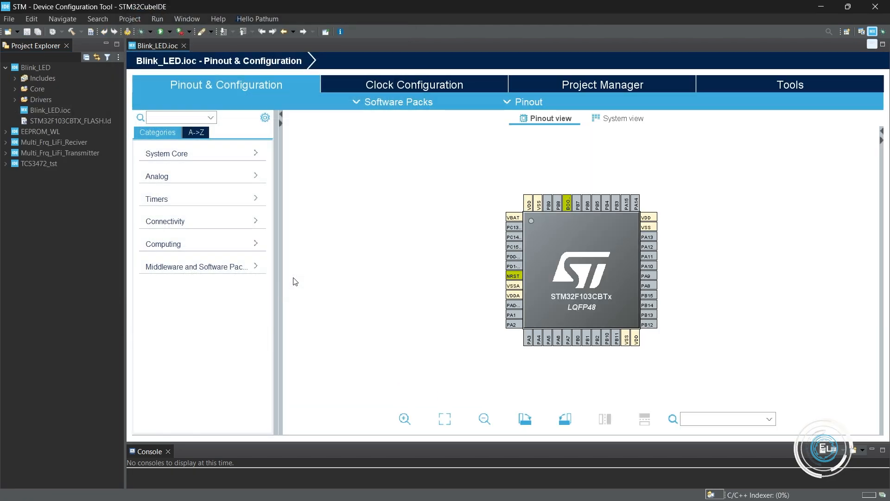
Under System Core RCC, set the High Speed Clock (HSE) to Crystal/Ceramic Resonator.
{"action": "left_click", "coordinate": [403, 419]}
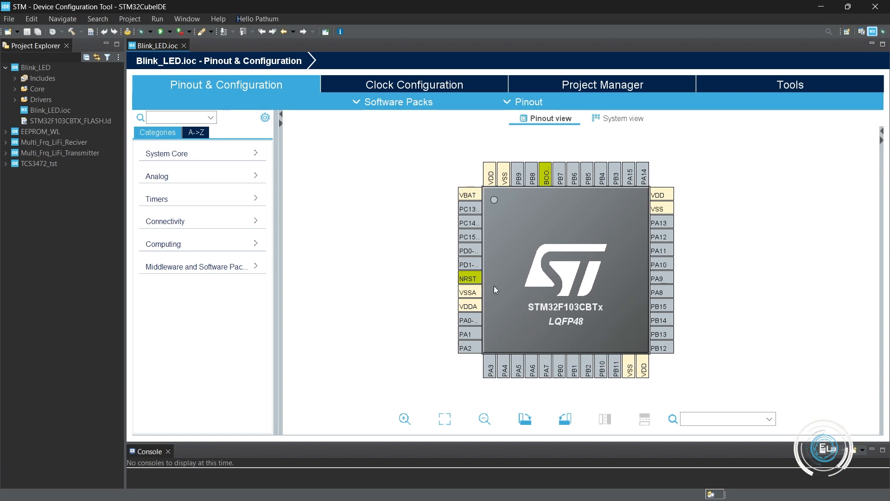
{"action": "left_click", "coordinate": [165, 153]}
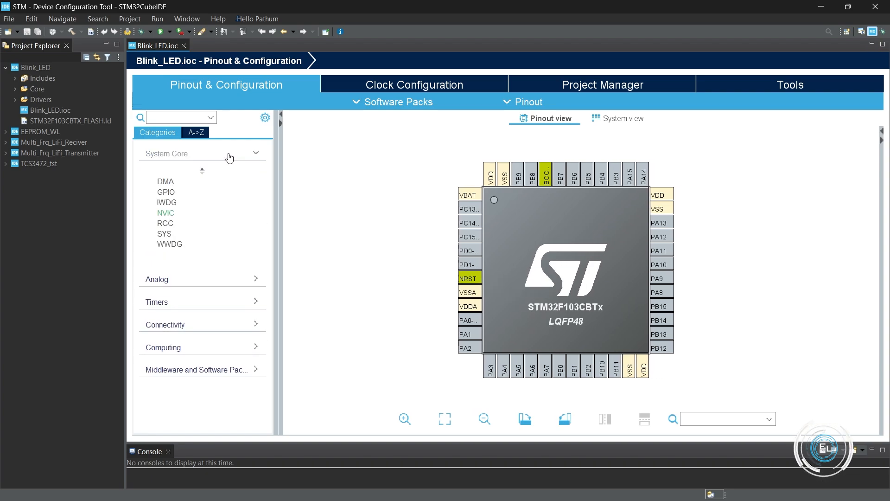
{"action": "left_click", "coordinate": [165, 223]}
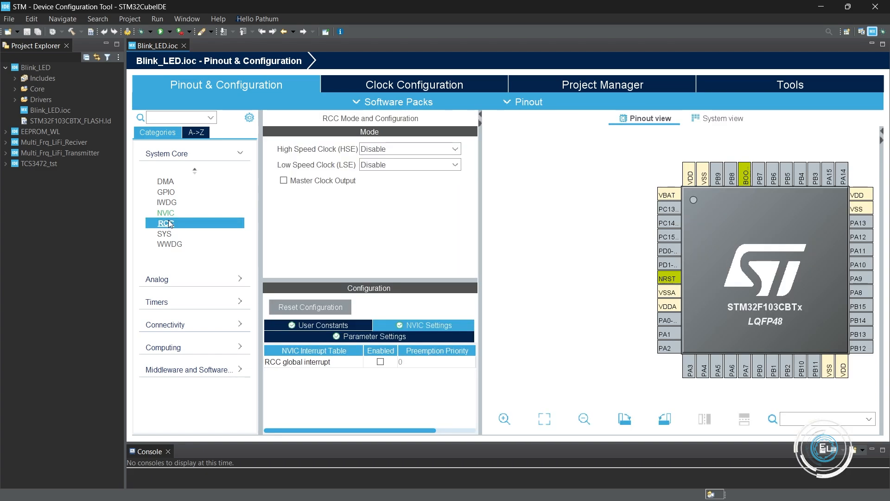
{"action": "left_click", "coordinate": [408, 149]}
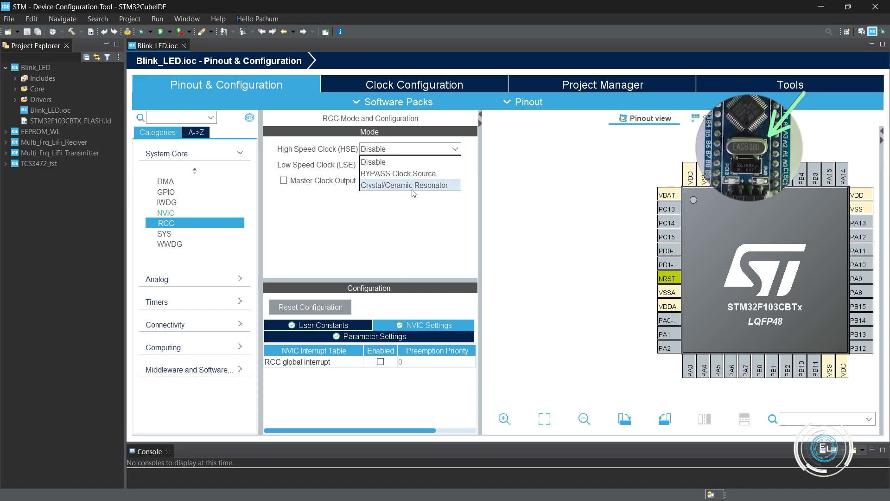
{"action": "left_click", "coordinate": [405, 185]}
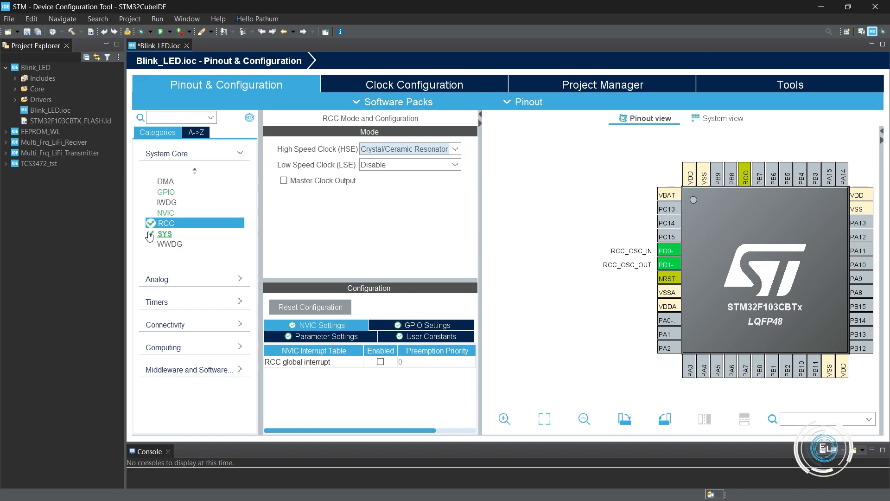
In SYS settings, set the debug interface to Serial Wire.
{"action": "left_click", "coordinate": [165, 233]}
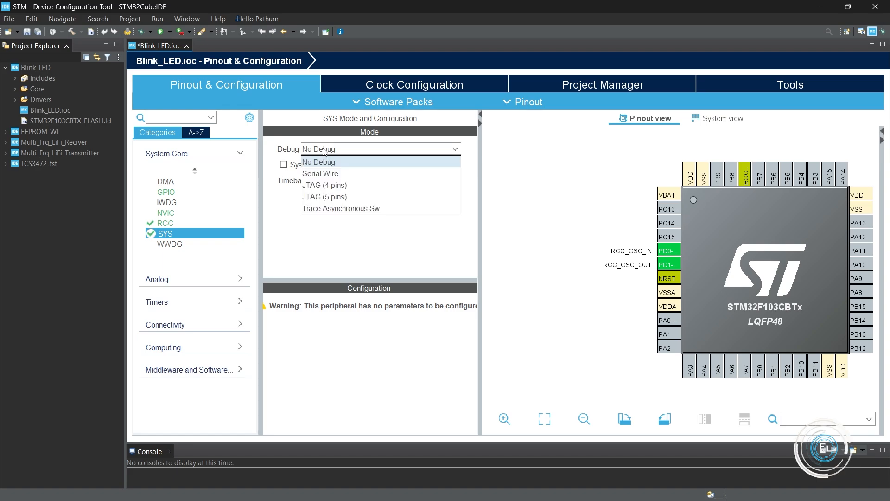
{"action": "left_click", "coordinate": [320, 173]}
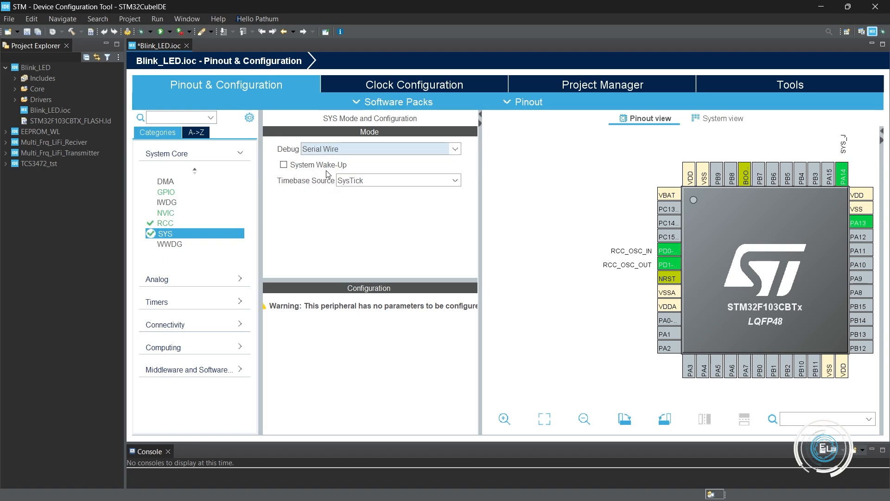
{"action": "mouse_move", "coordinate": [352, 228]}
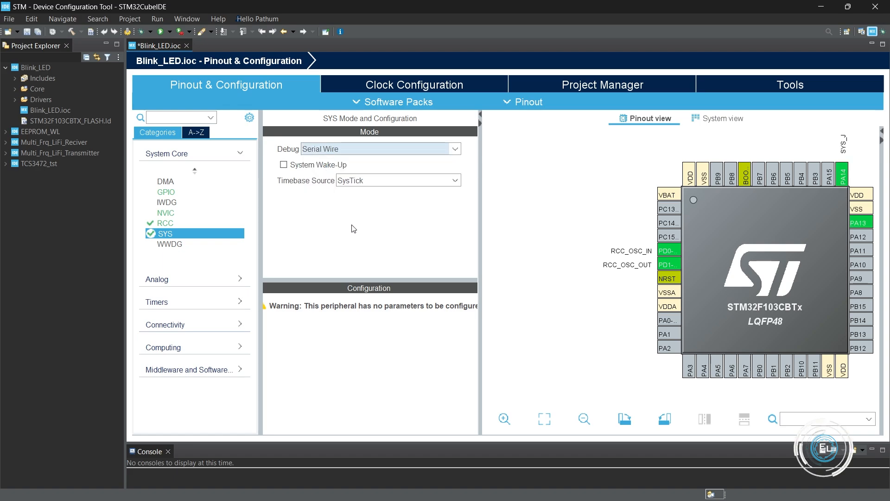
{"action": "mouse_move", "coordinate": [854, 177]}
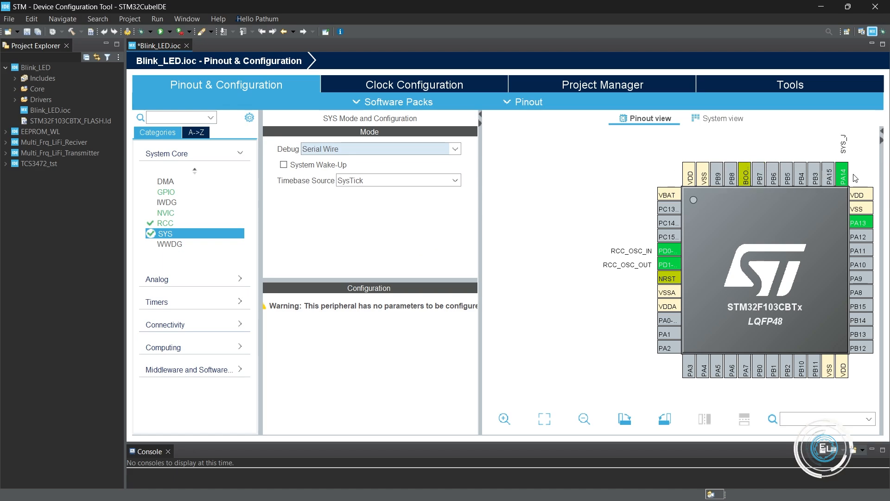
{"action": "mouse_move", "coordinate": [518, 171]}
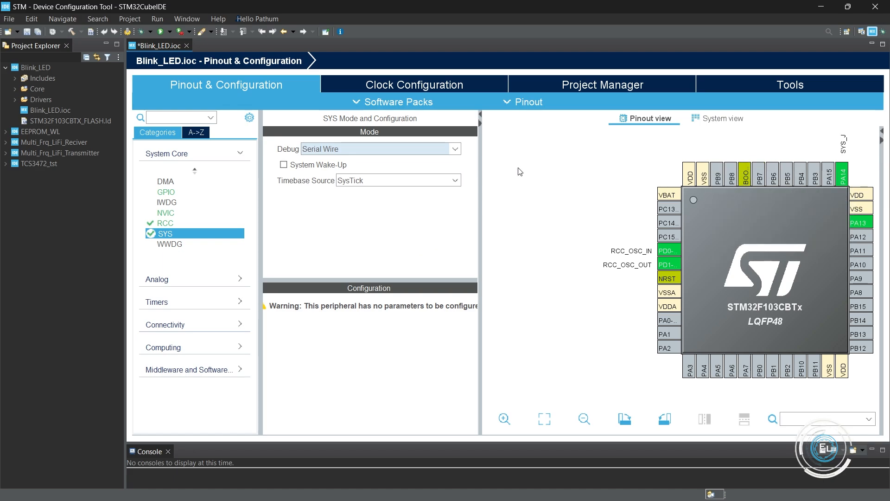
In Clock Configuration, select PLLCLK as system clock and set HCLK to 72 MHz.
{"action": "left_click", "coordinate": [413, 84]}
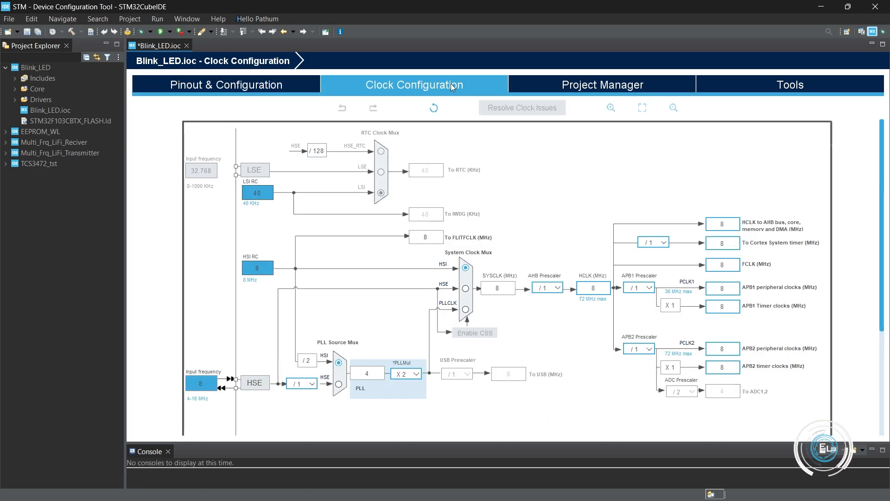
{"action": "mouse_move", "coordinate": [339, 388]}
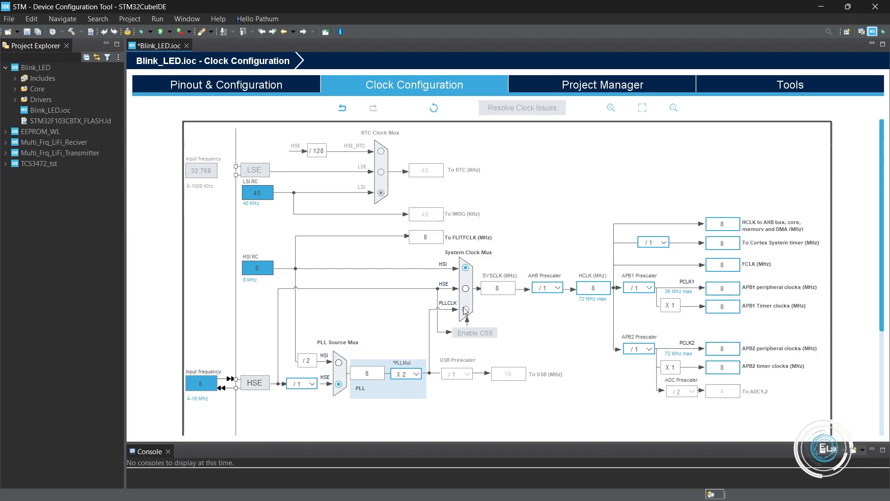
{"action": "left_click", "coordinate": [464, 310]}
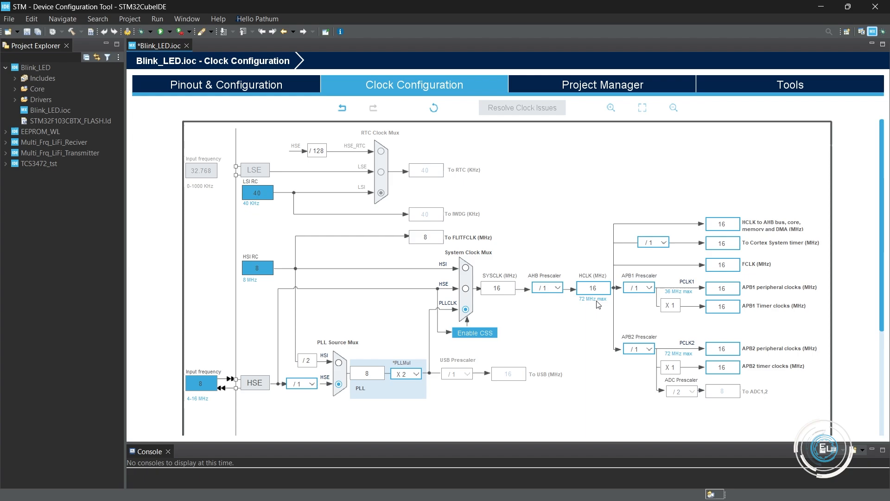
{"action": "left_click", "coordinate": [593, 287]}
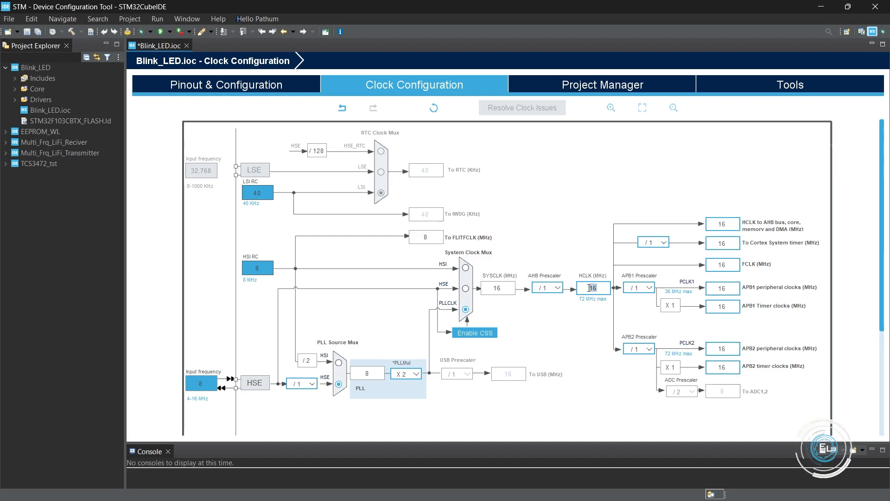
{"action": "type", "text": "72"}
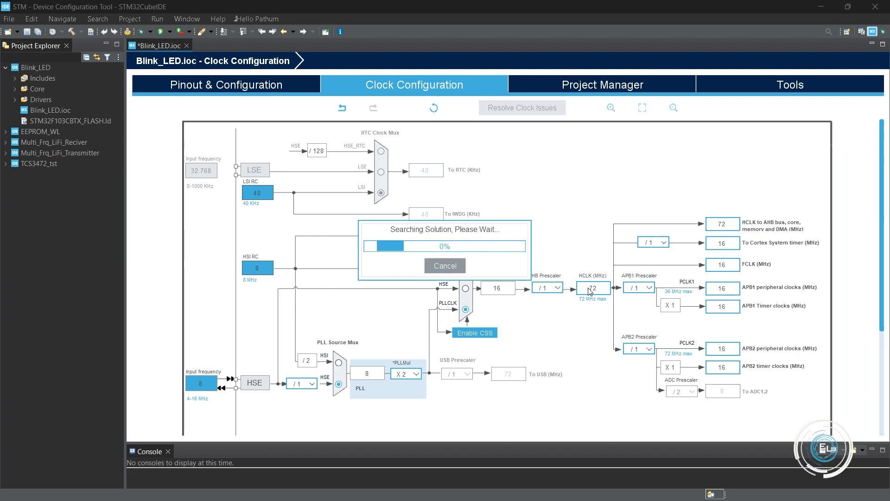
{"action": "left_click", "coordinate": [403, 372]}
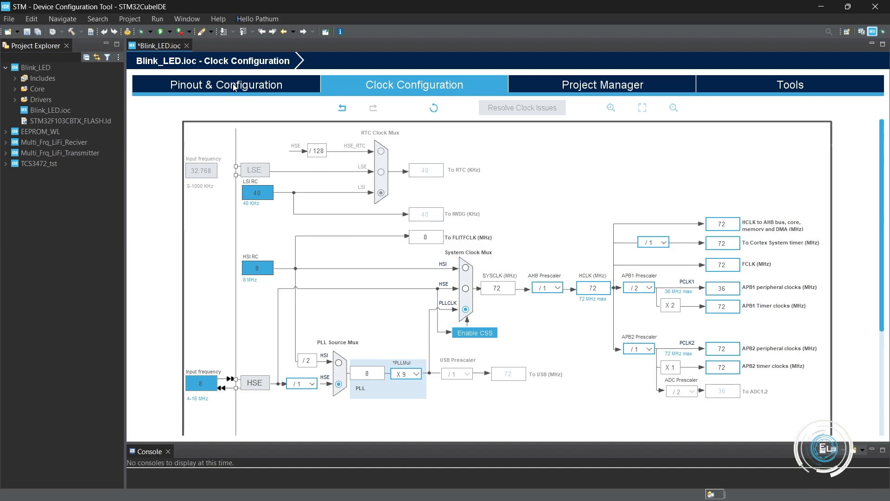
Set pin PC13 to GPIO_Output in the pinout view and generate the project code.
{"action": "left_click", "coordinate": [226, 85]}
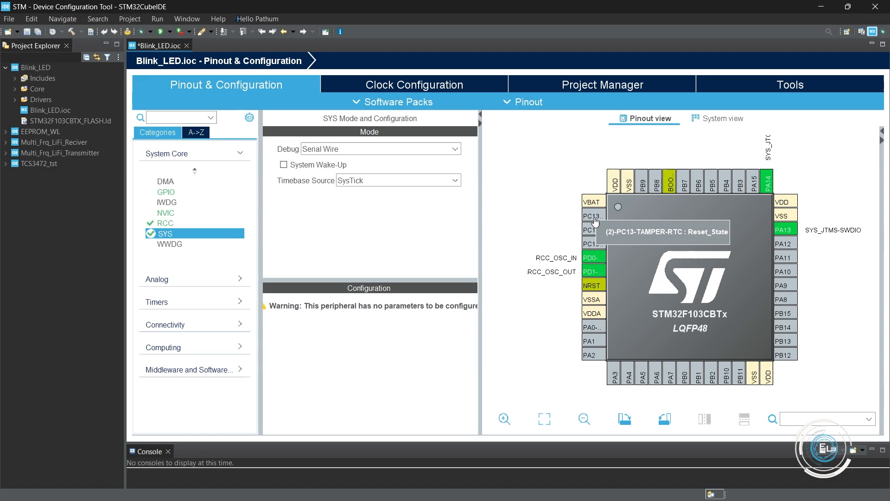
{"action": "left_click", "coordinate": [591, 216]}
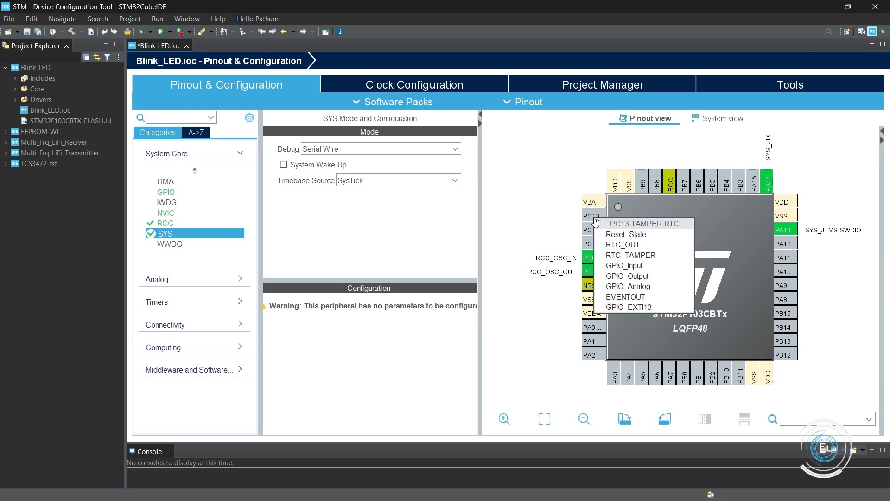
{"action": "left_click", "coordinate": [628, 276]}
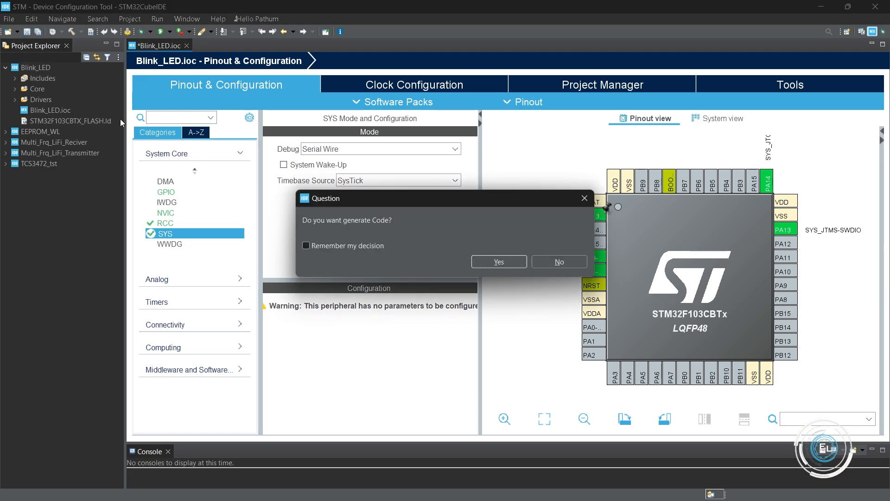
{"action": "left_click", "coordinate": [498, 262]}
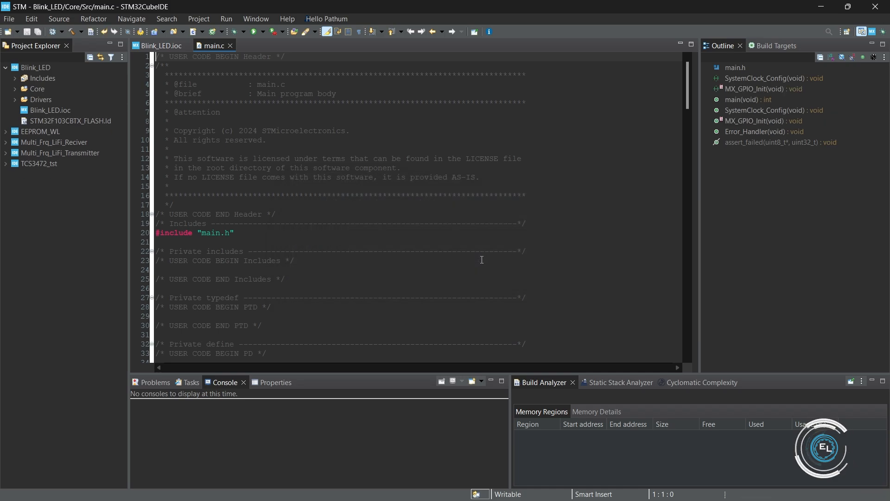
In the while(1) loop of main.c, add HAL_GPIO_TogglePin(GPIOC, GPIO_PIN_13);.
{"action": "scroll", "scroll_direction": "down", "scroll_amount": 3}
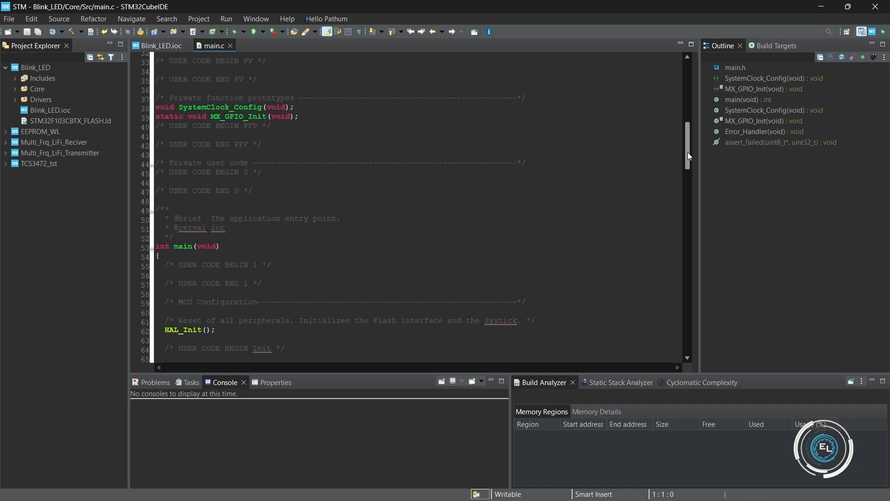
{"action": "scroll", "scroll_direction": "down", "scroll_amount": 3}
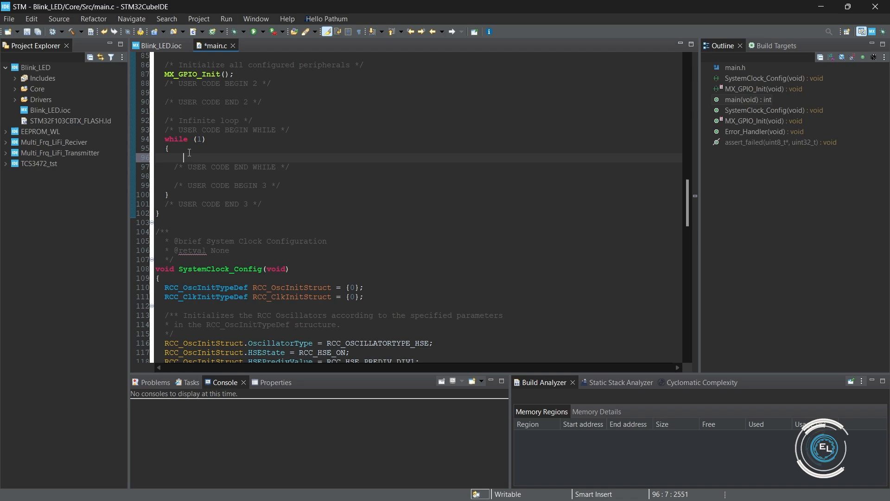
{"action": "type", "text": "HAL"}
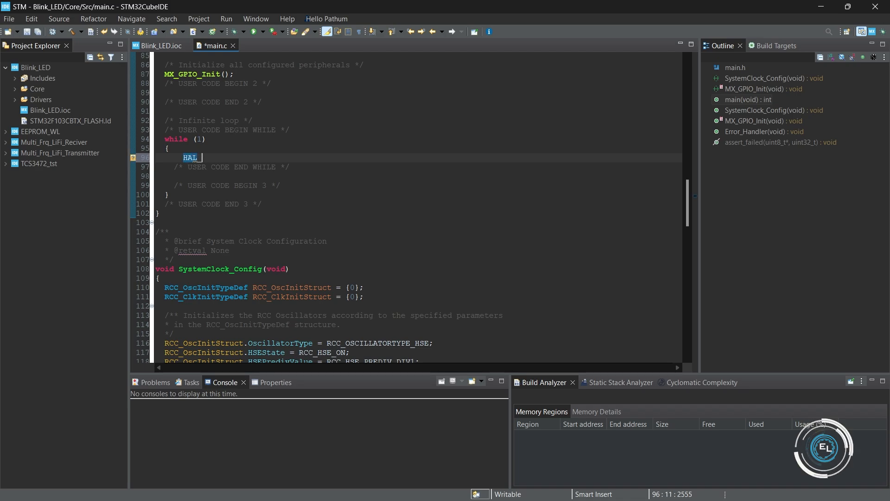
{"action": "type", "text": "_GPIO"}
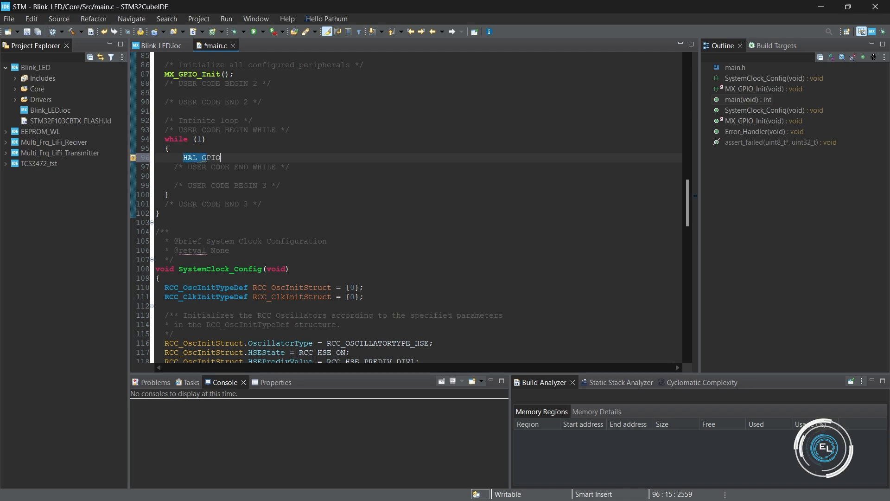
{"action": "type", "text": "_TogglePin(GPIOC, GPIO_PIN_13);"}
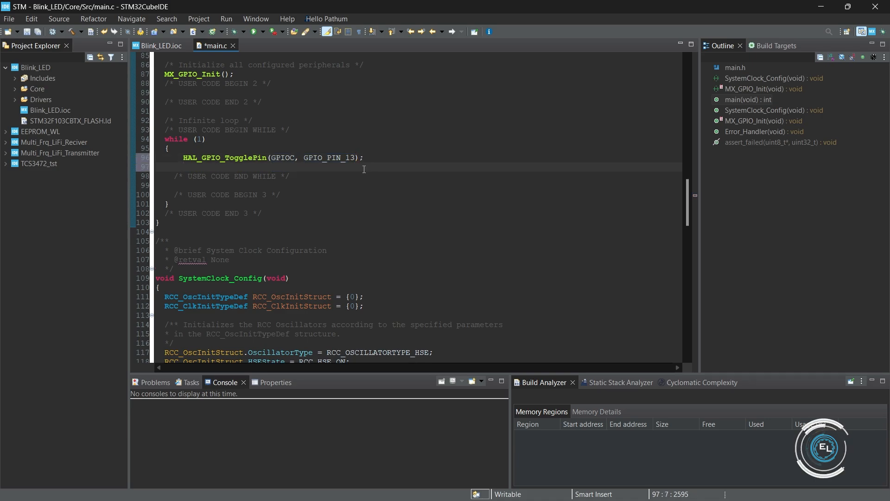
Begin adding a HAL_Delay call after the toggle using autocomplete.
{"action": "type", "text": "HAL_"}
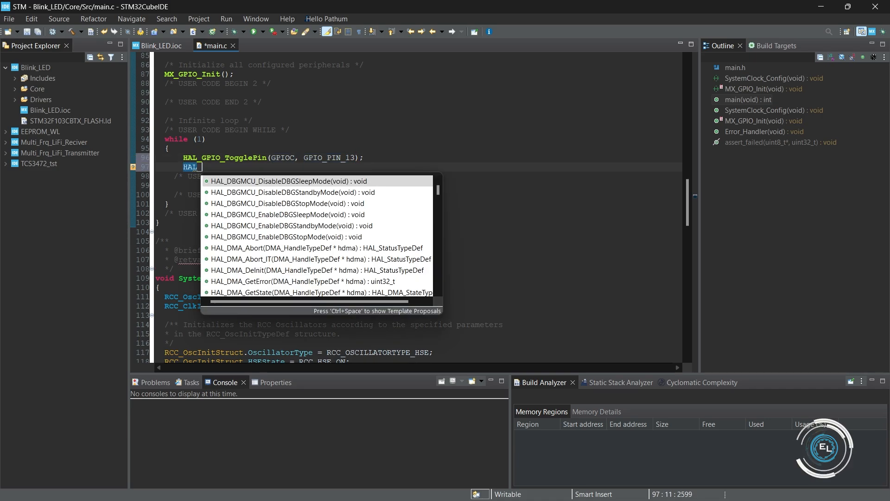
{"action": "type", "text": "DELA"}
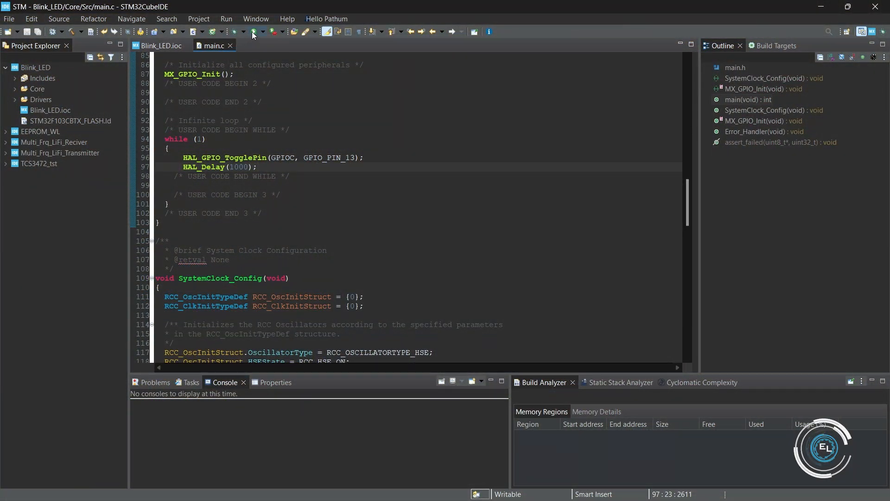
Launch a debug session, confirming the ST-LINK debugger settings in Edit Configuration.
{"action": "left_click", "coordinate": [254, 31]}
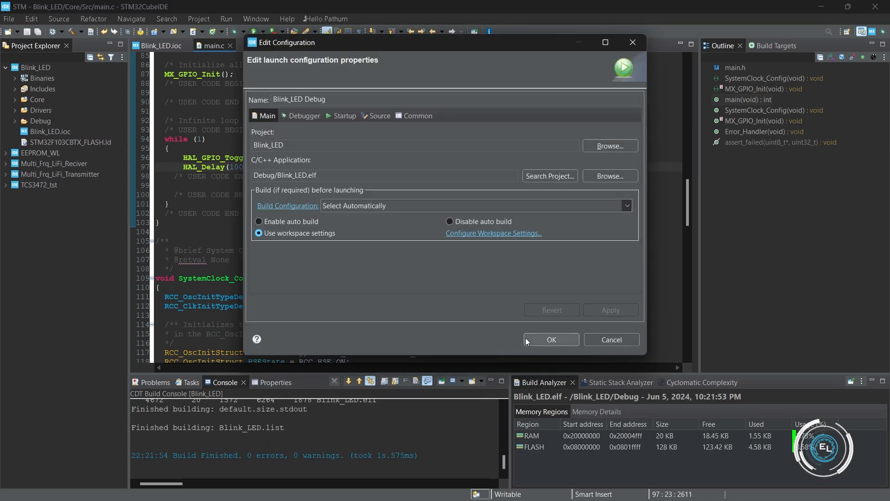
{"action": "left_click", "coordinate": [304, 116]}
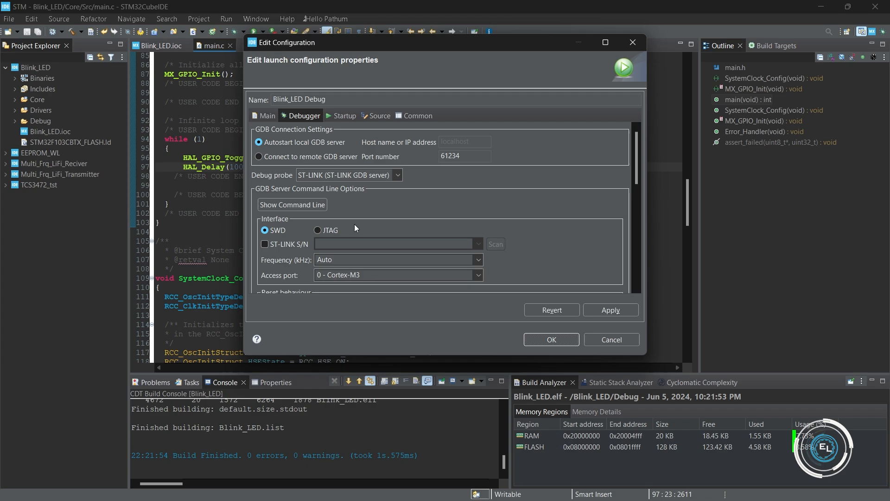
{"action": "left_click", "coordinate": [549, 340]}
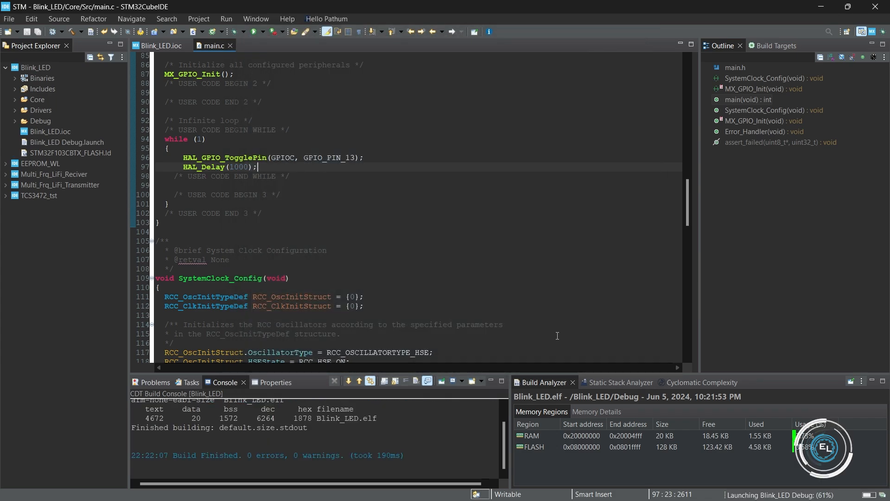